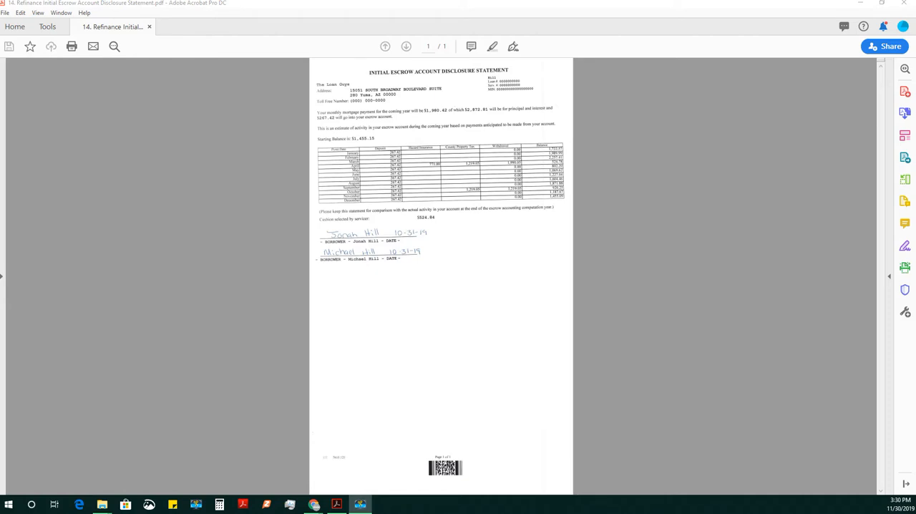
mouse_move(74, 199)
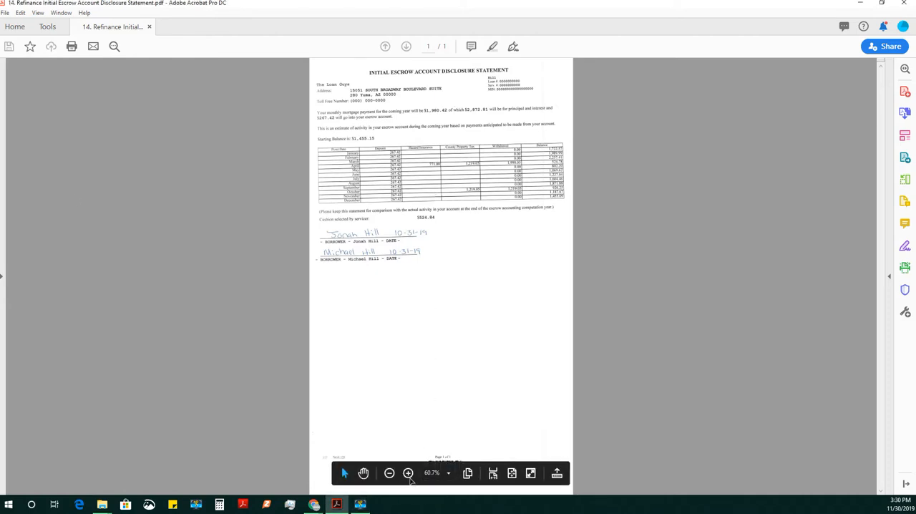
Zoom the escrow statement from 60.7% to 125%
left_click(408, 472)
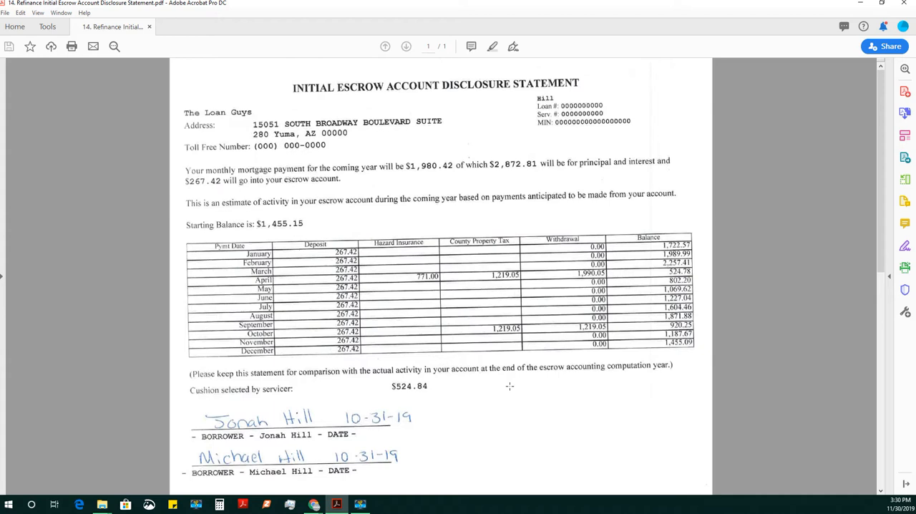
mouse_move(523, 386)
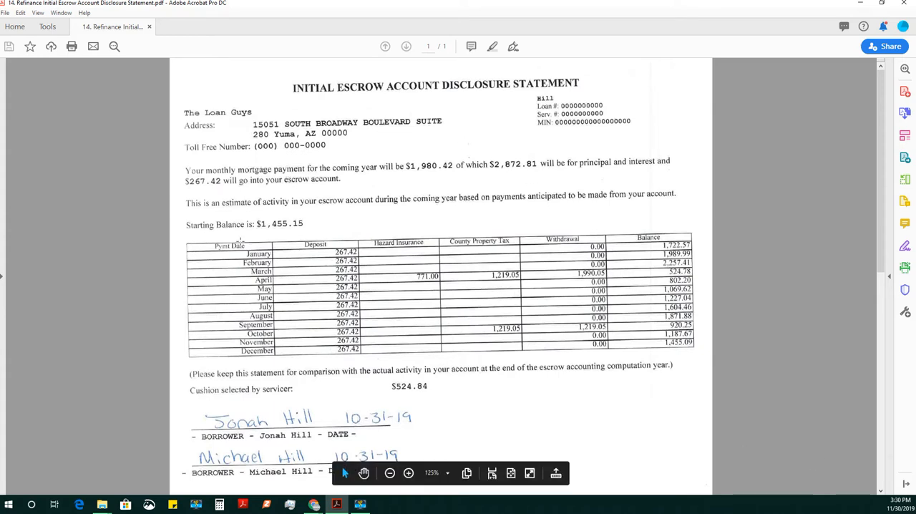
mouse_move(381, 265)
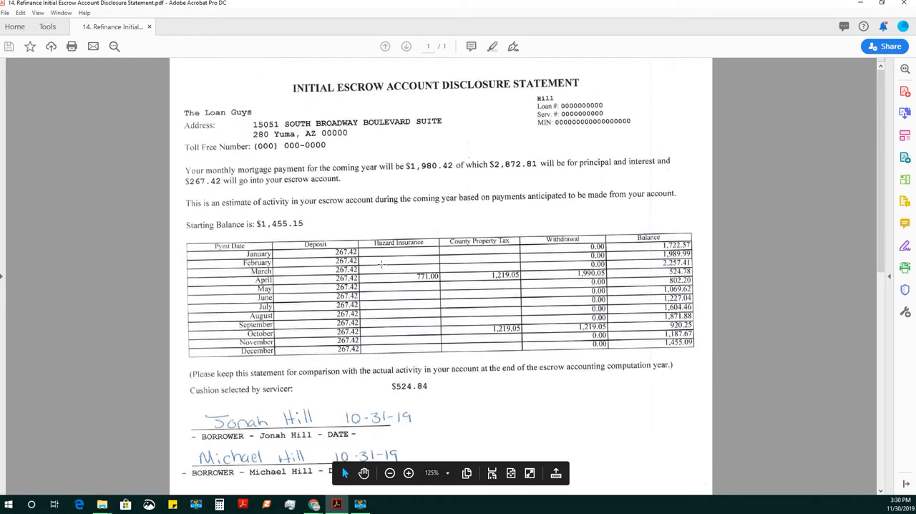
Scroll down to the January deposit cell (267.42) in the payment table
scroll("down", 3)
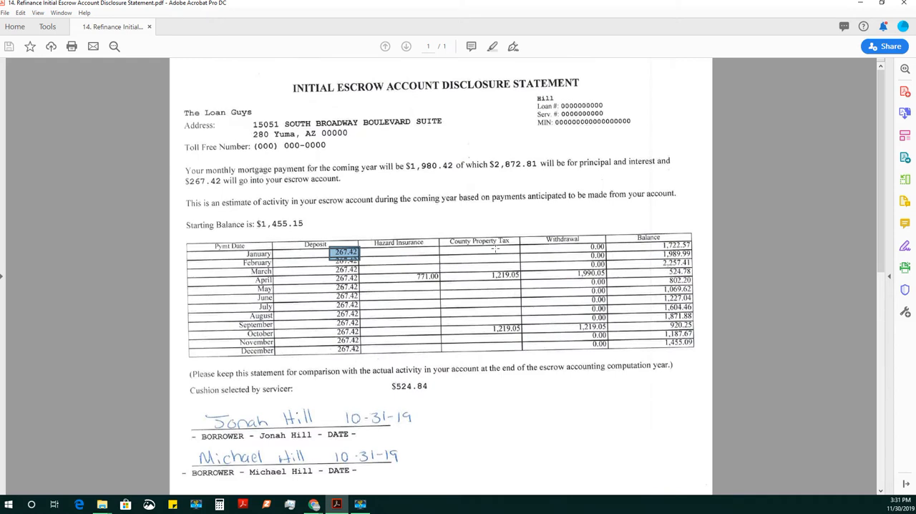
mouse_move(482, 254)
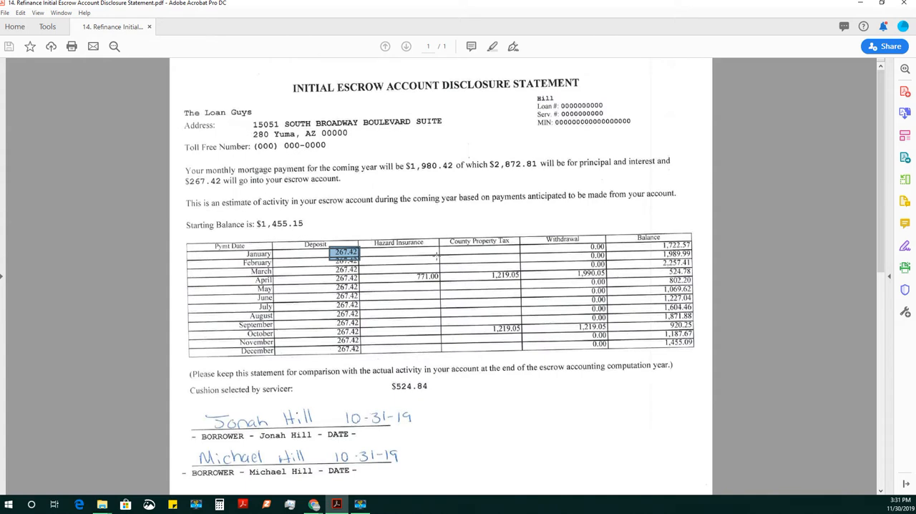
Scroll down and box the second borrower's signature and date line
scroll("down", 3)
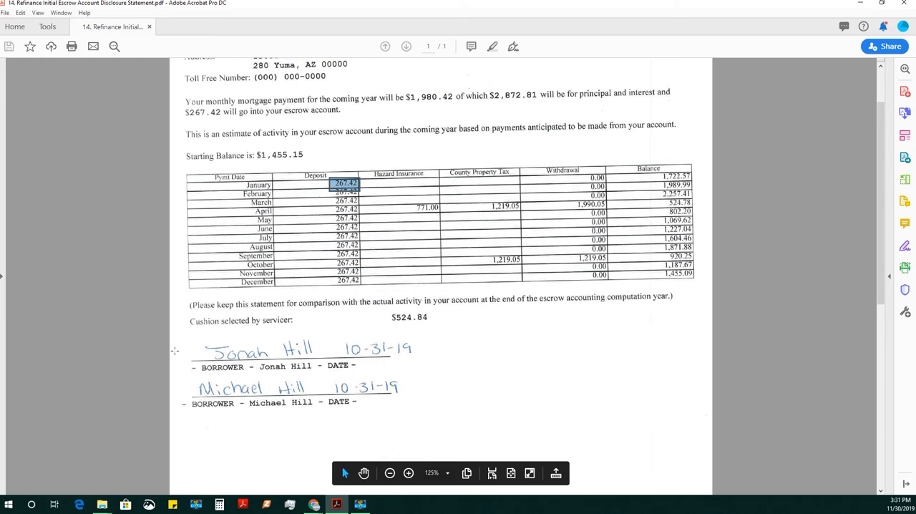
left_click_drag(181, 340, 501, 435)
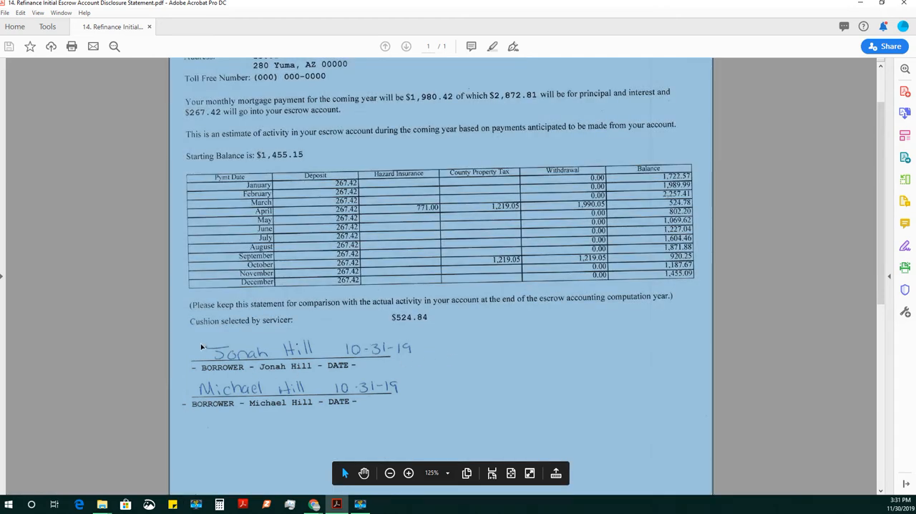
left_click(257, 350)
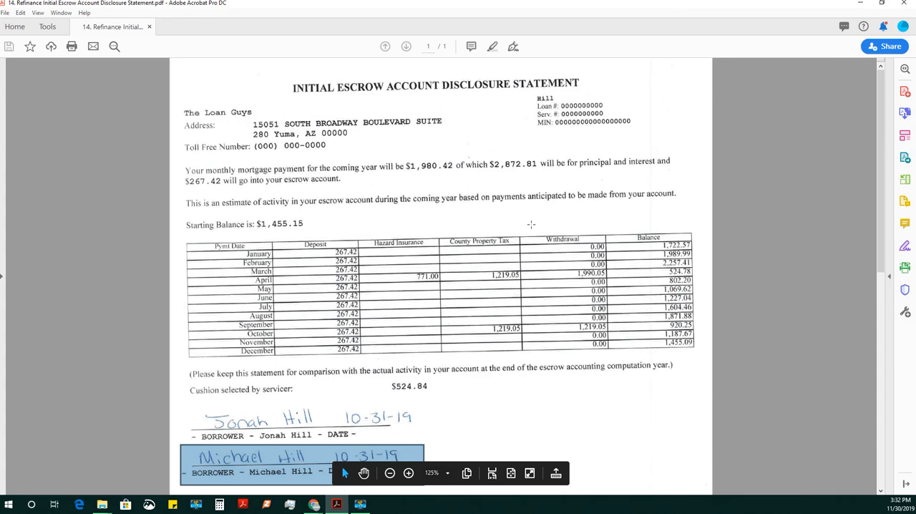
scroll("down", 3)
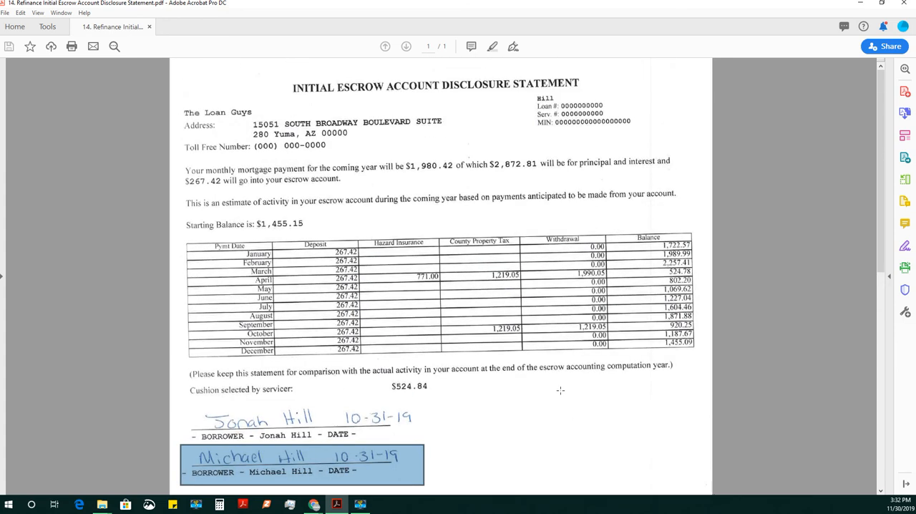
scroll("down", 3)
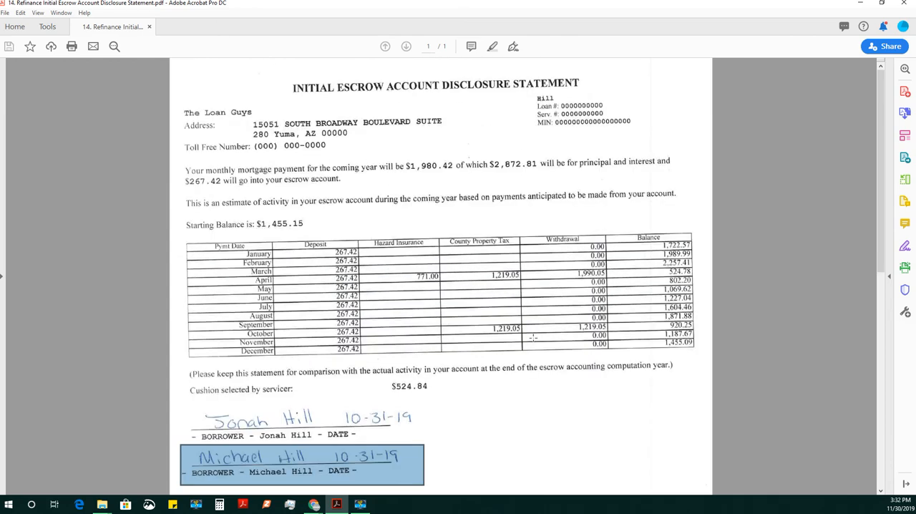
scroll("down", 3)
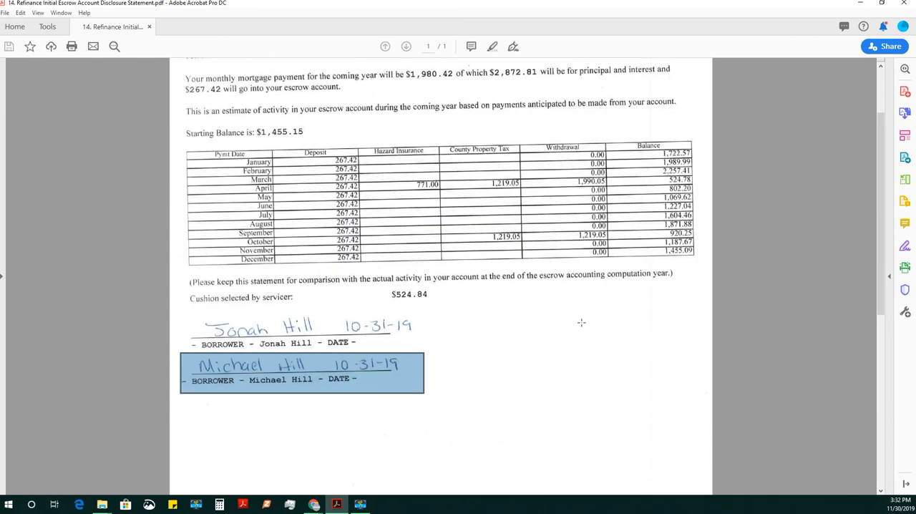